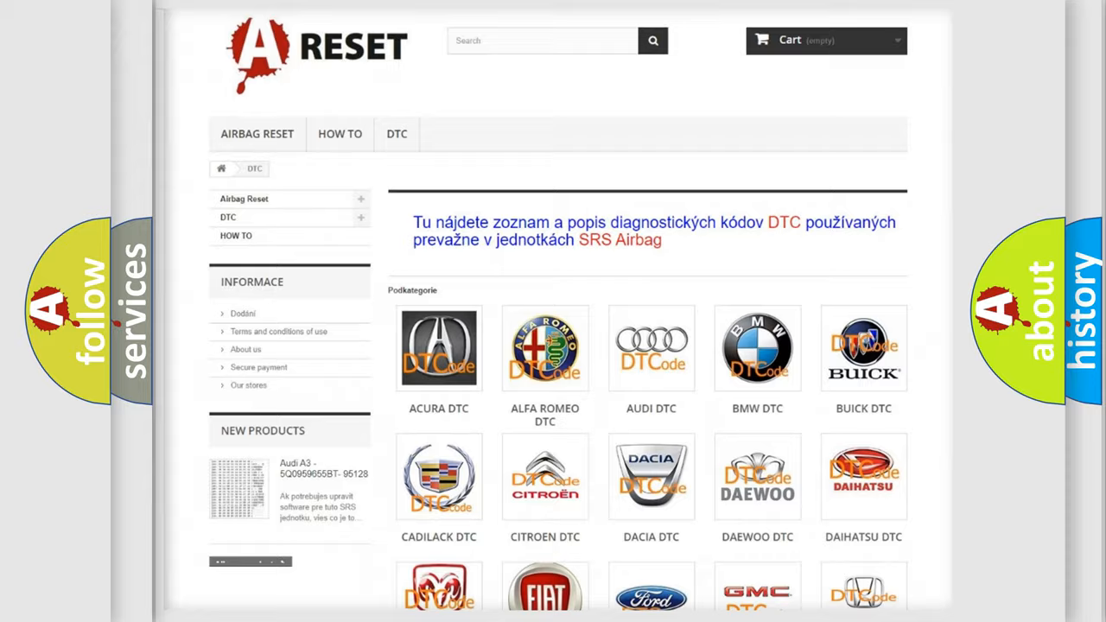
Step: Open the Toyota DTC page from the brand list and browse its airbag trouble code subcategories
scroll(down, 3)
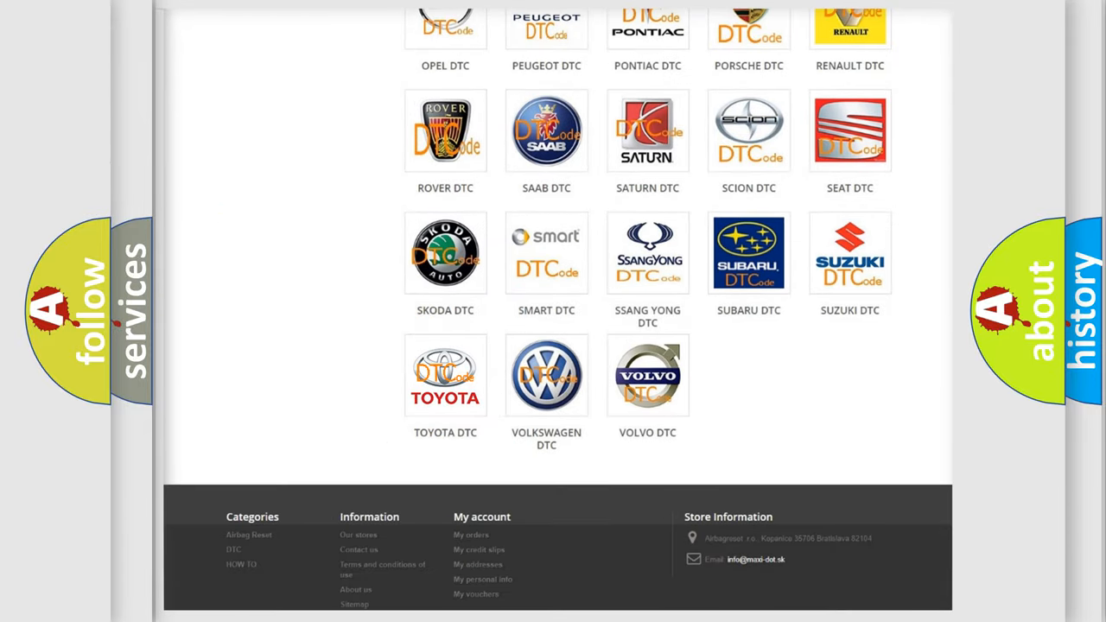
click(446, 373)
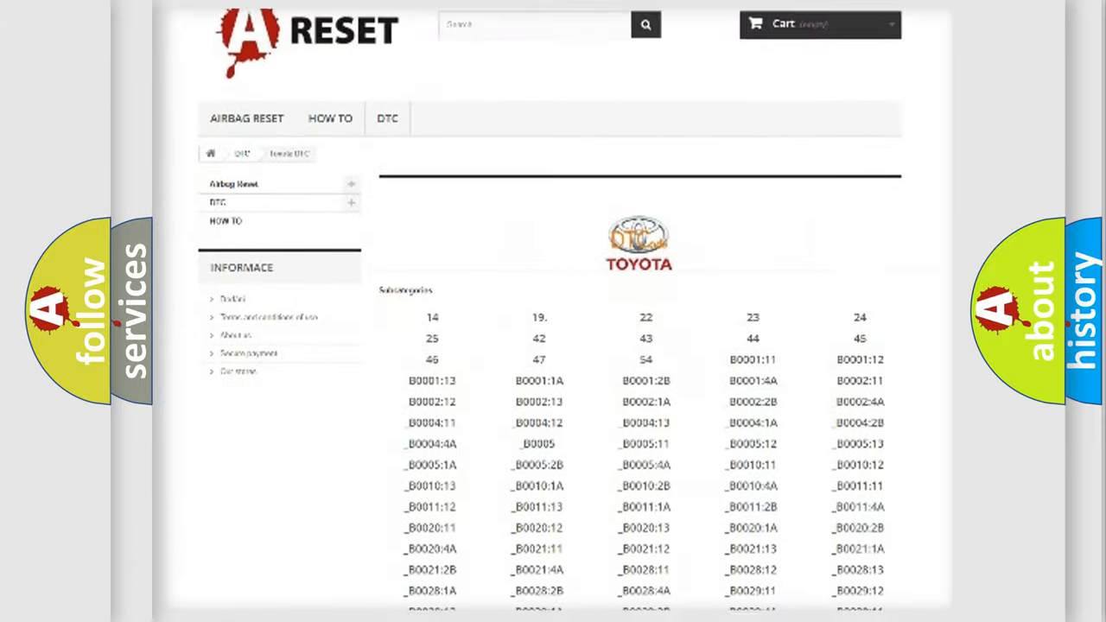
scroll(down, 3)
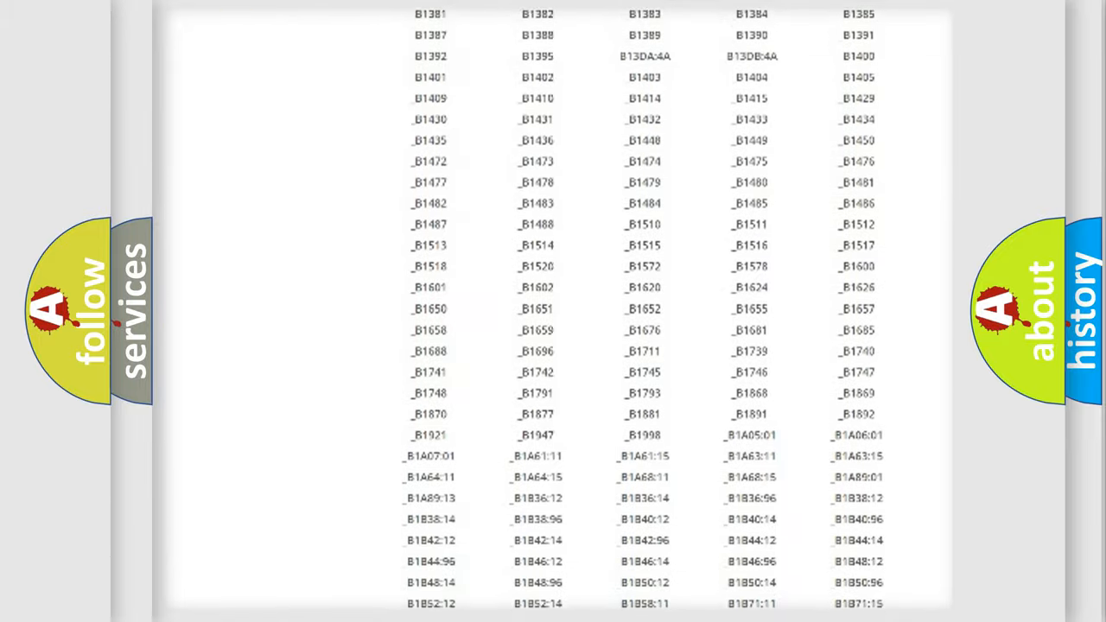